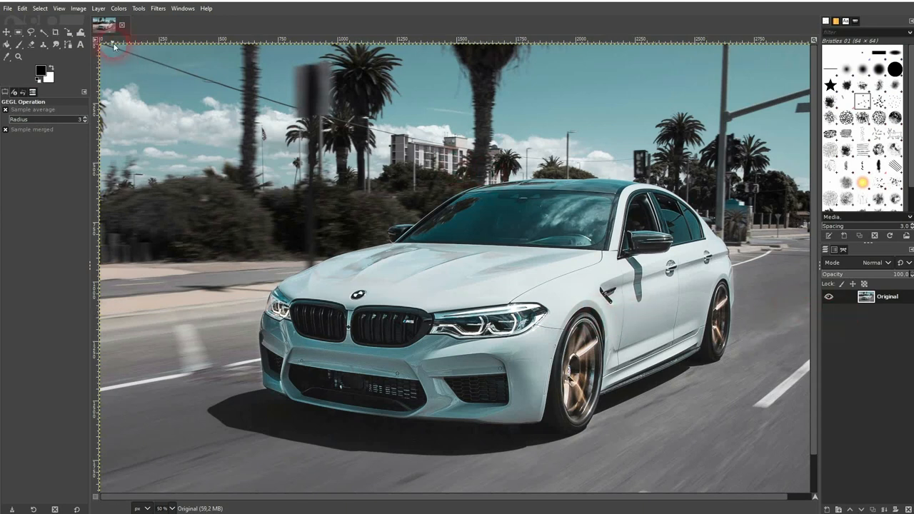
- Scale the car photo layer to 1000 px wide (1000 by 667) with proportions linked
click(75, 8)
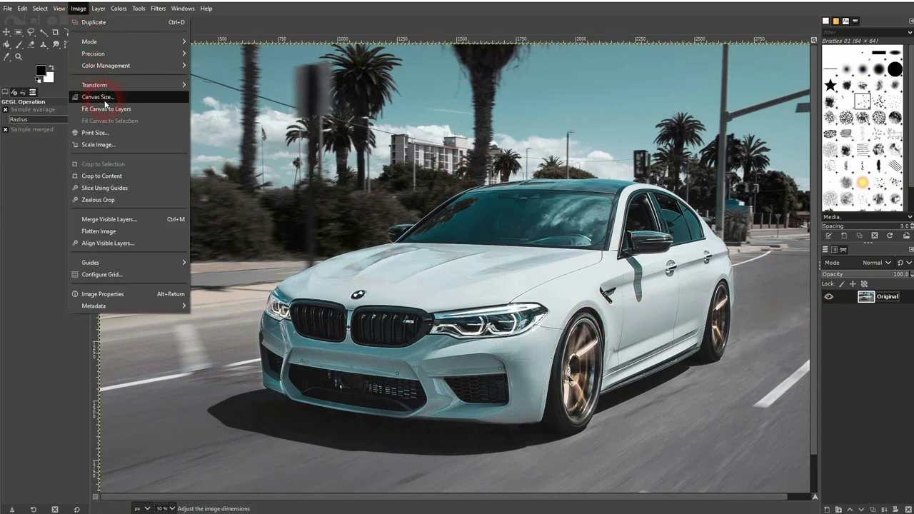
click(105, 96)
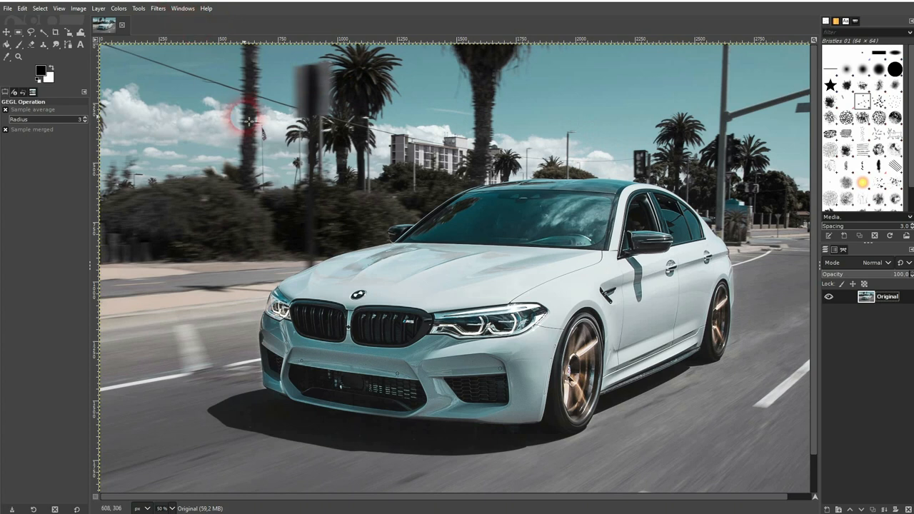
click(65, 34)
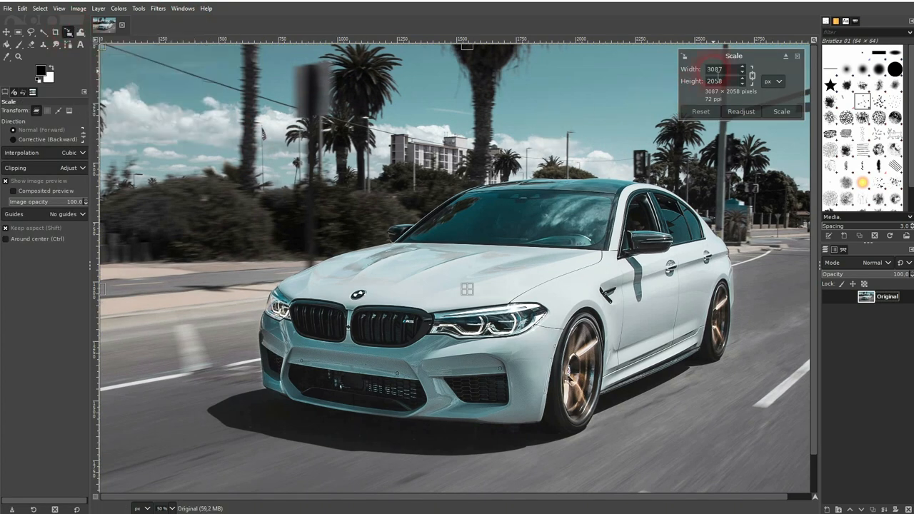
click(725, 68)
text(1000)
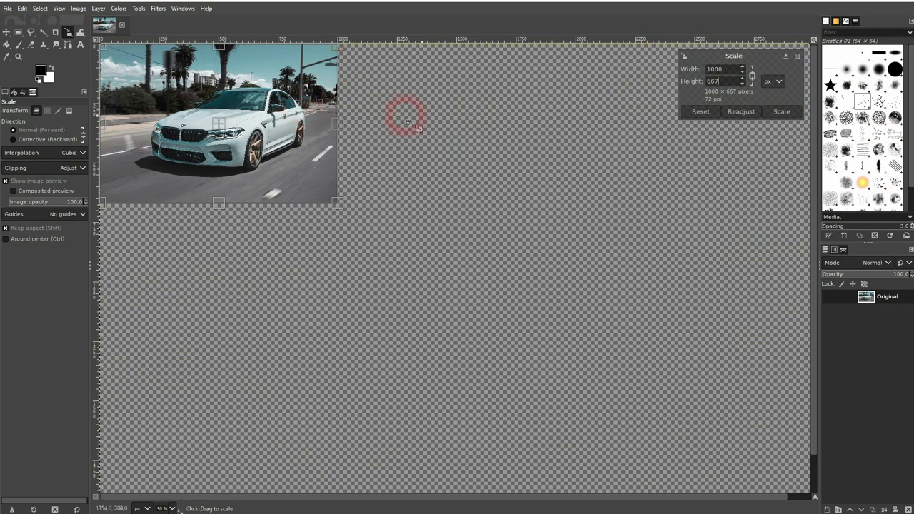
click(780, 111)
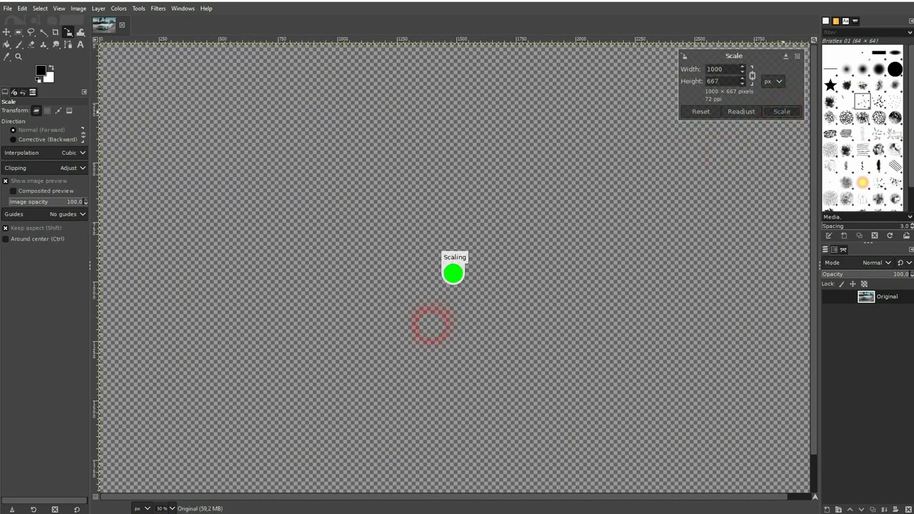
click(77, 9)
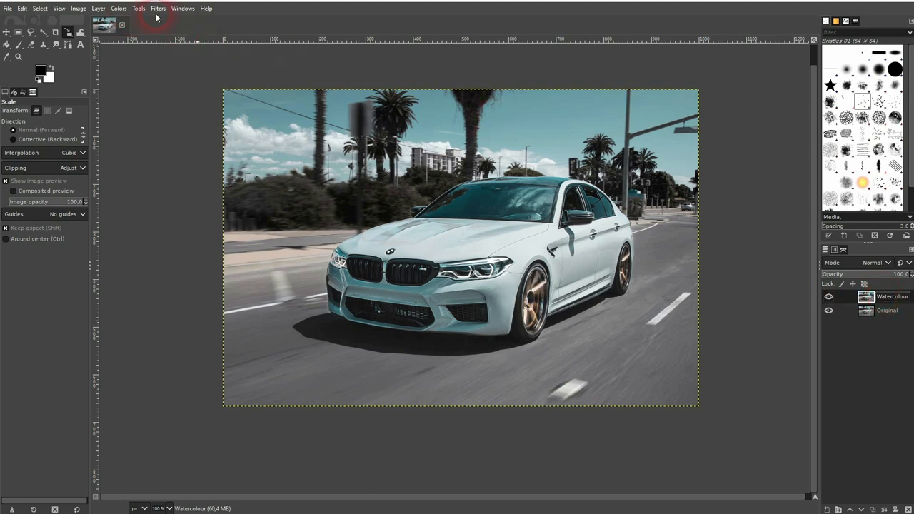
- Bring up the filters list for the Watercolour layer
click(157, 9)
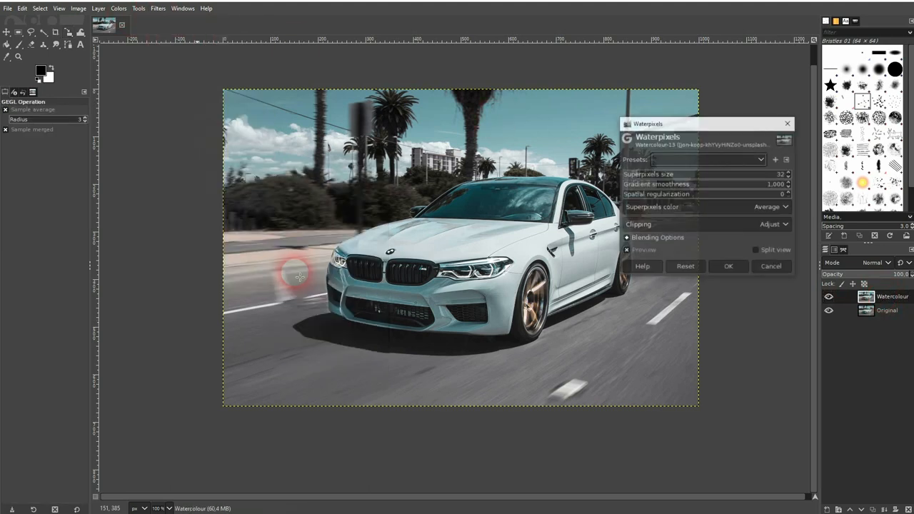
- Adjust the Waterpixels superpixel size to preview painted patches on the car
click(626, 251)
text(20)
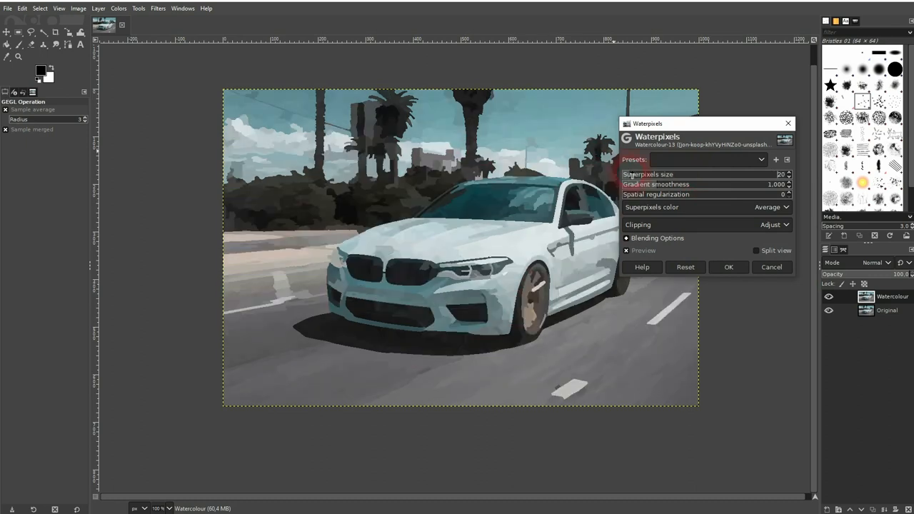
click(789, 173)
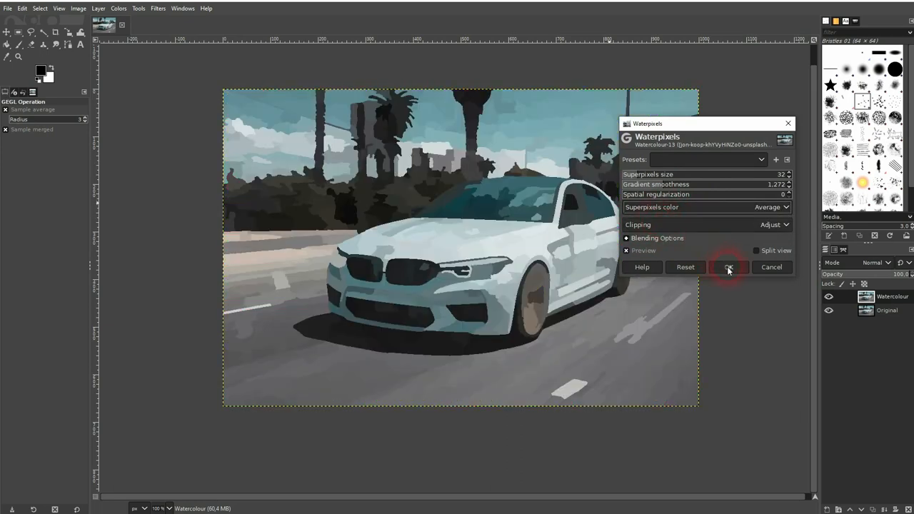
- Apply Waterpixels with superpixel size 32 and gradient smoothness 1.272 to the layer
click(728, 267)
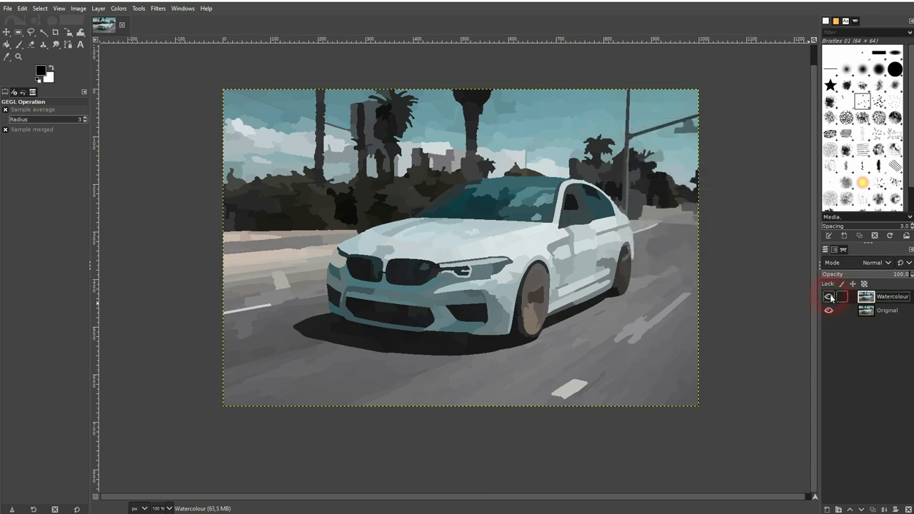